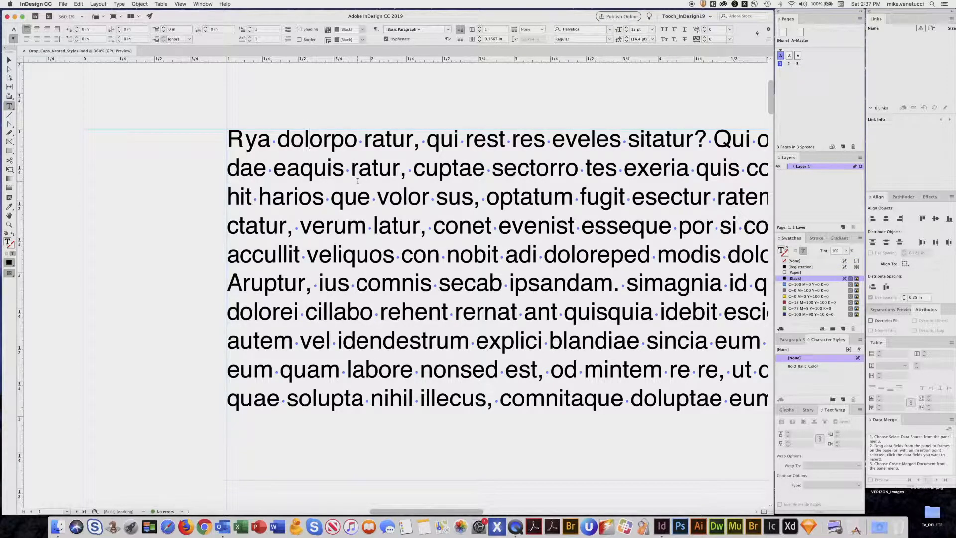
# Step: Give the first paragraph a drop cap R spanning 4 lines
pyautogui.click(308, 138)
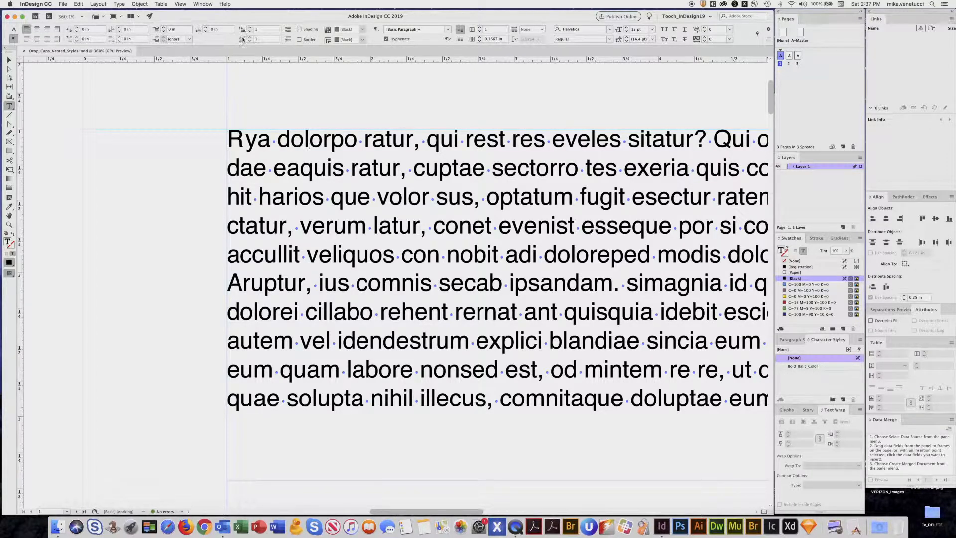
pyautogui.click(310, 140)
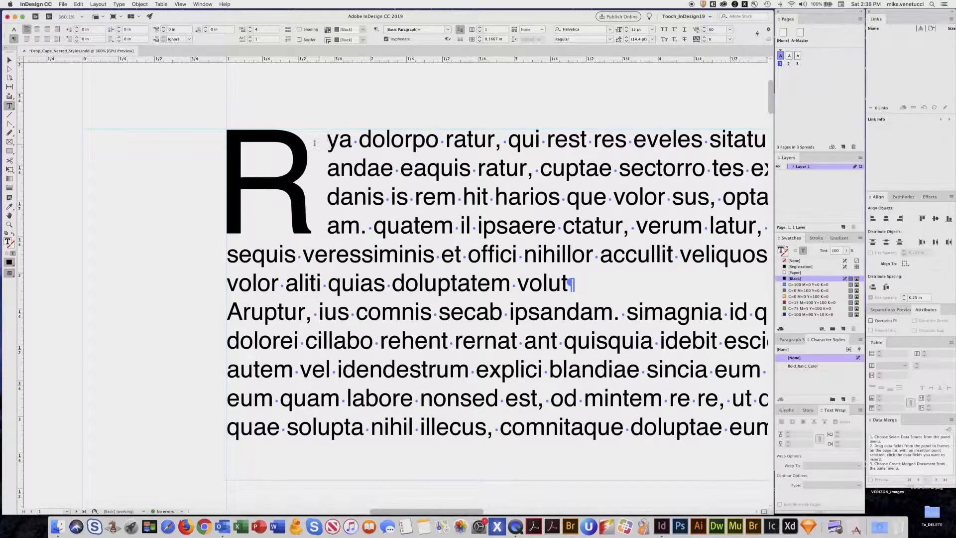
pyautogui.click(328, 140)
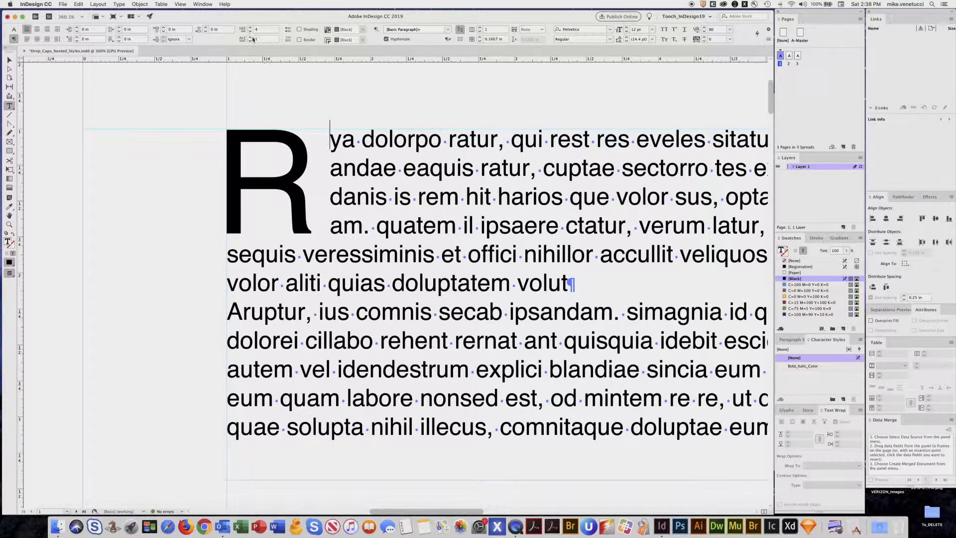
pyautogui.moveTo(244, 29)
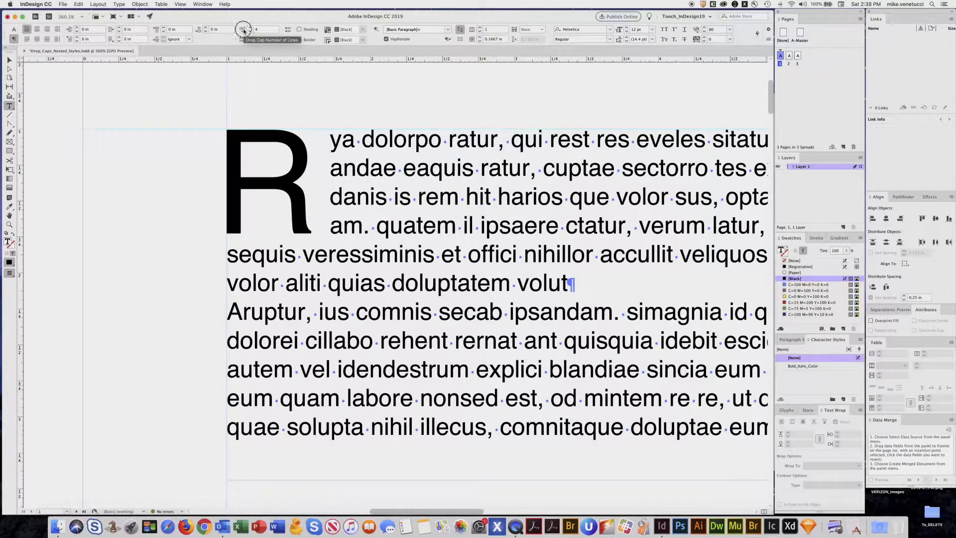
# Step: In Drop Caps and Nested Styles, try 2 characters and Scale for Descenders, then revert to 1 letter
pyautogui.click(243, 29)
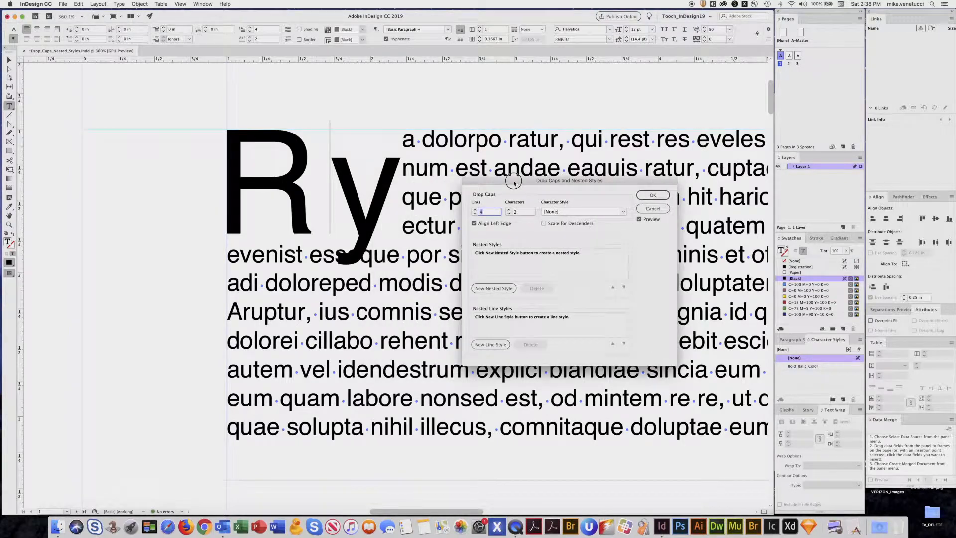
pyautogui.moveTo(368, 222)
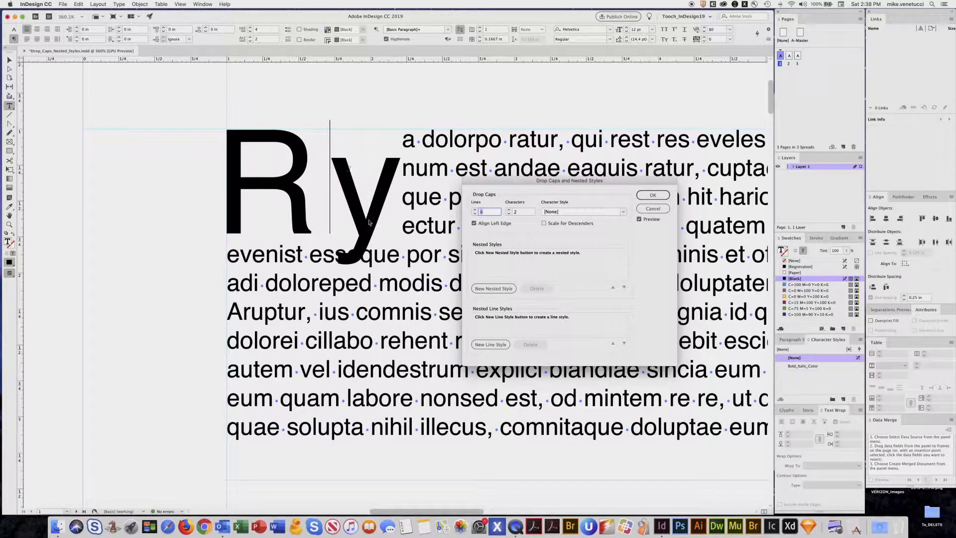
pyautogui.moveTo(370, 260)
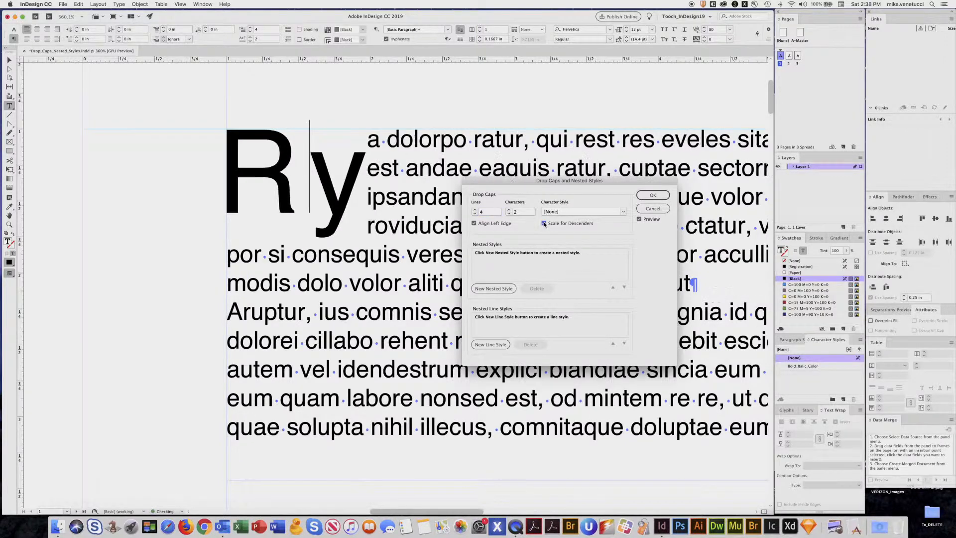
pyautogui.click(544, 222)
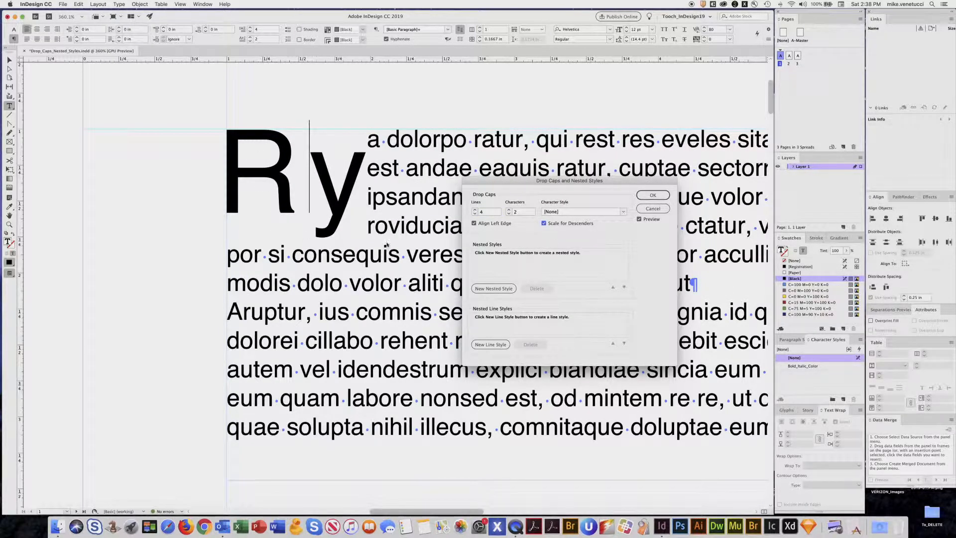
pyautogui.click(544, 223)
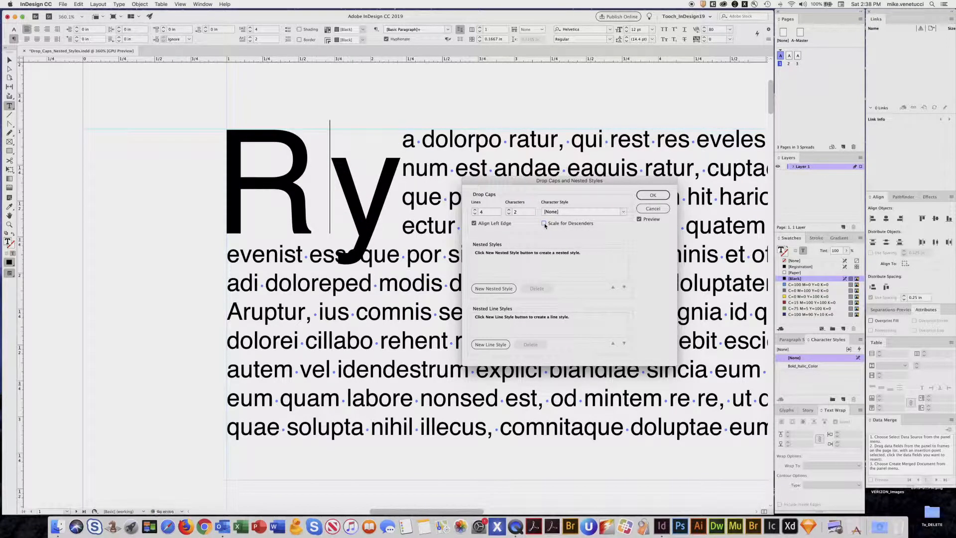
pyautogui.click(509, 211)
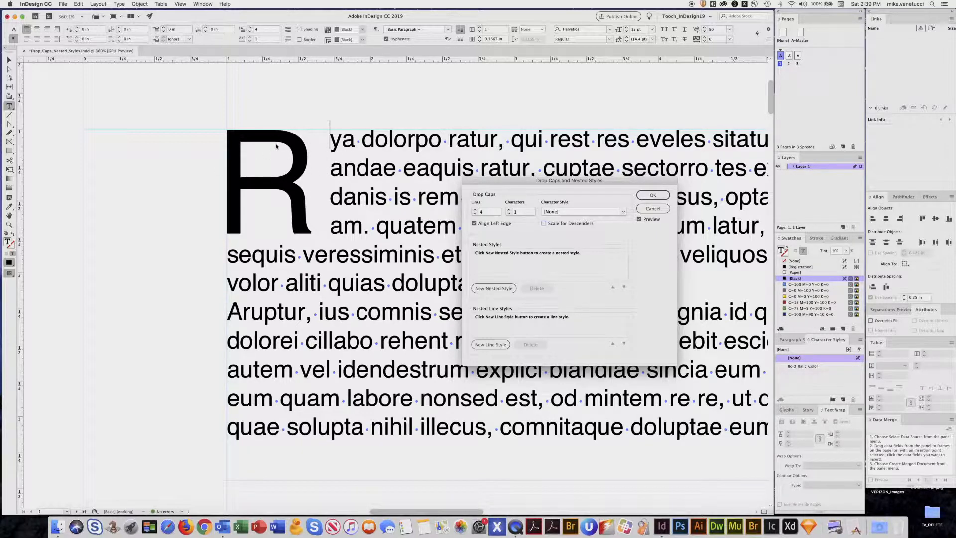
pyautogui.moveTo(268, 153)
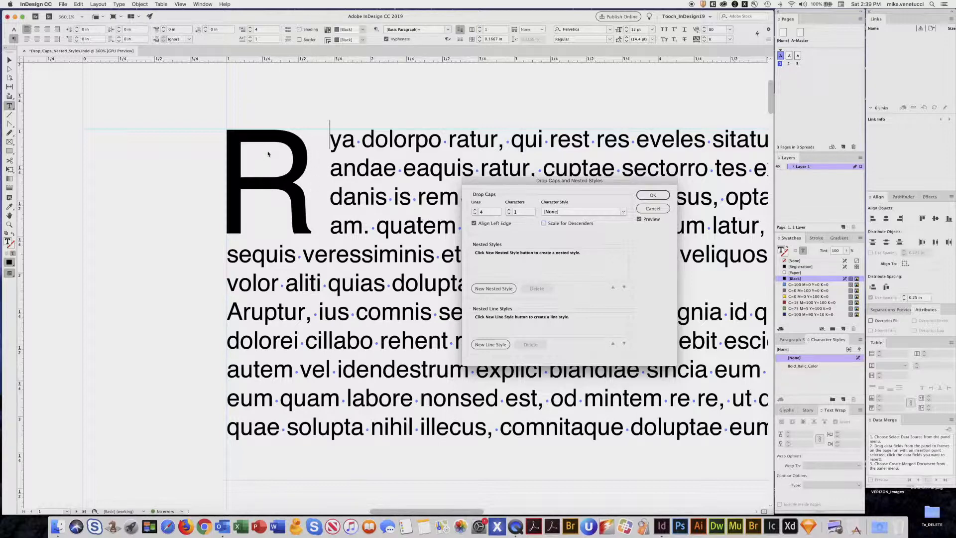
pyautogui.moveTo(603, 213)
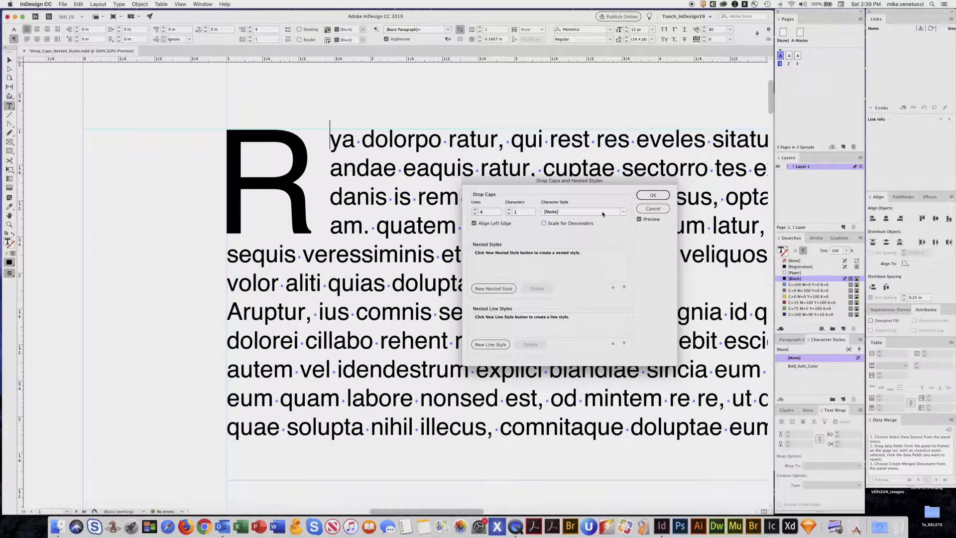
# Step: Apply the Bold_Italic_Color character style to the drop cap and set the cursor after the R for kerning
pyautogui.click(622, 211)
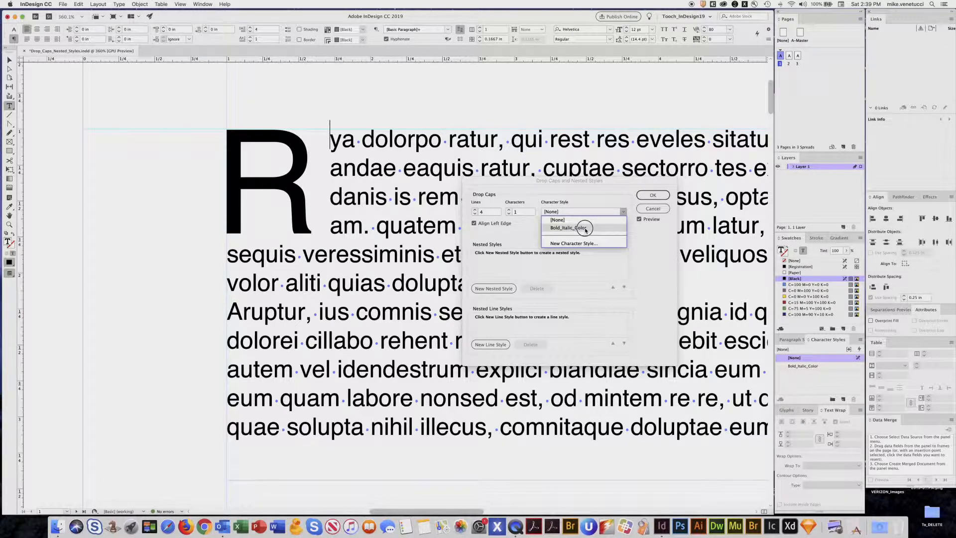
pyautogui.click(569, 227)
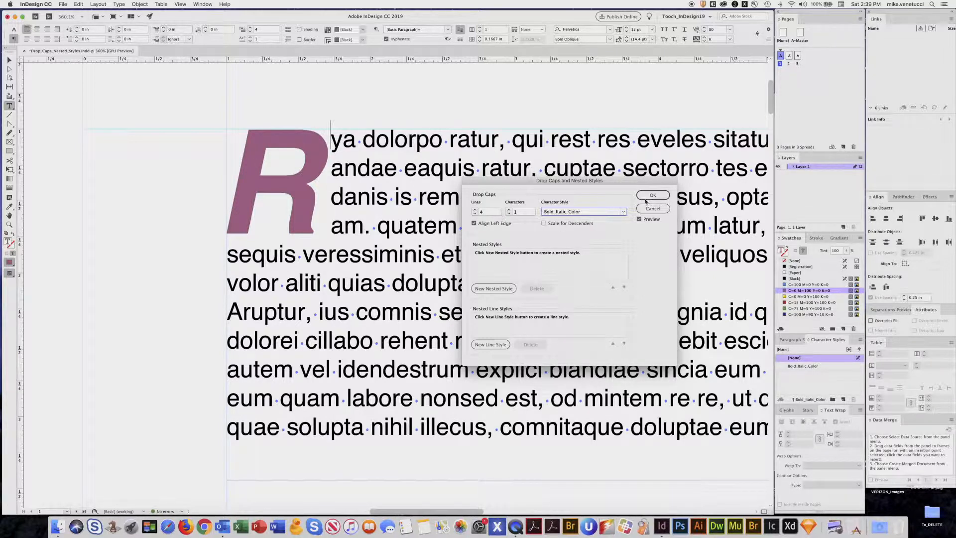
pyautogui.click(652, 196)
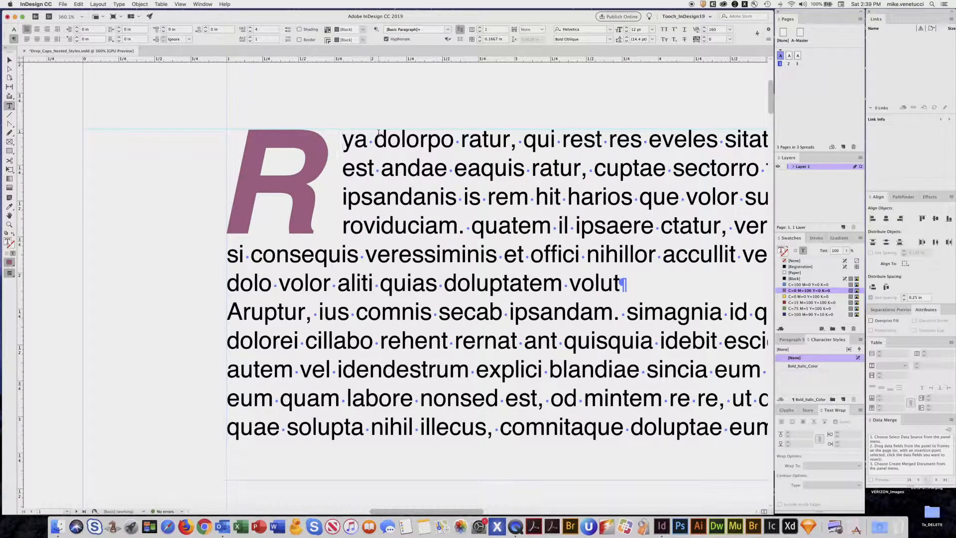
pyautogui.click(343, 140)
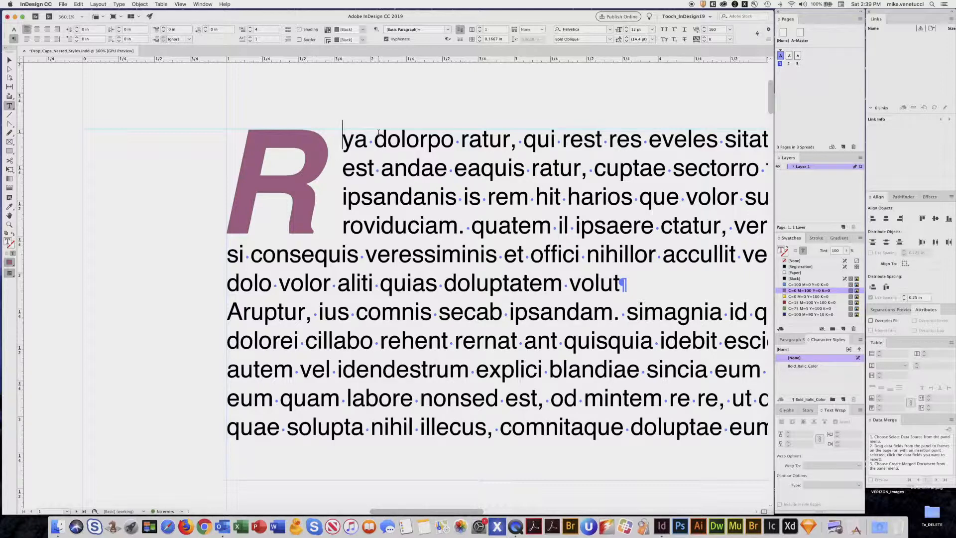